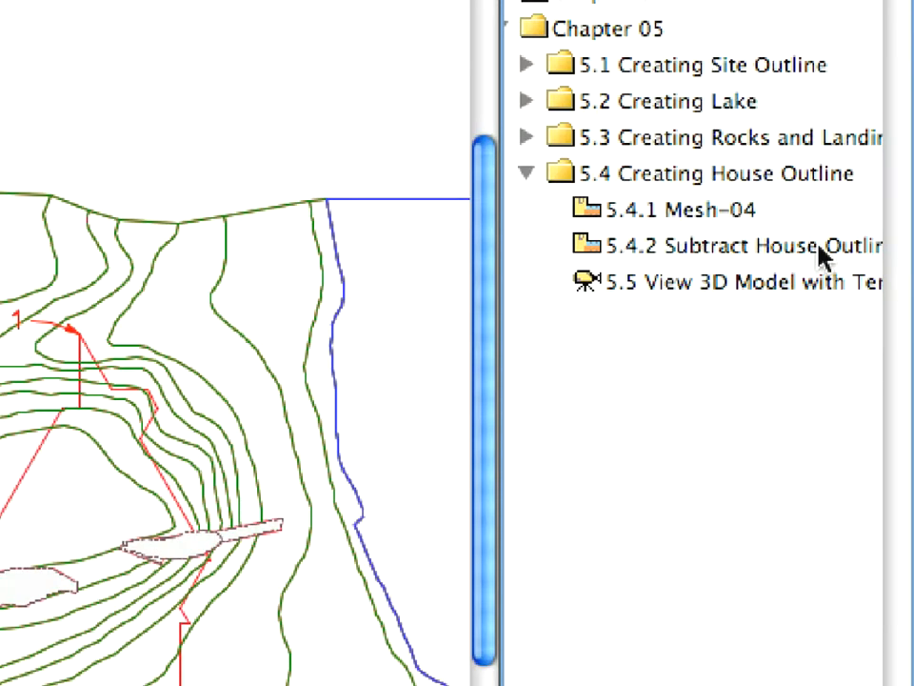
Open the 5.4.2 Subtract House Outline view in the Navigator.
left_click(676, 209)
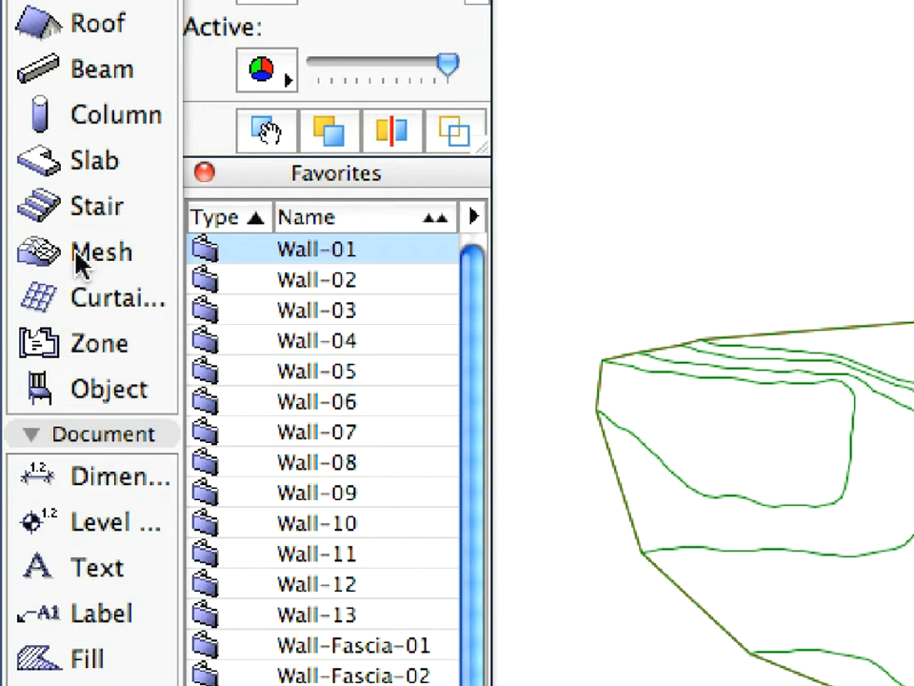
Choose the Mesh tool in the Toolbox to work on the terrain mesh.
left_click(95, 250)
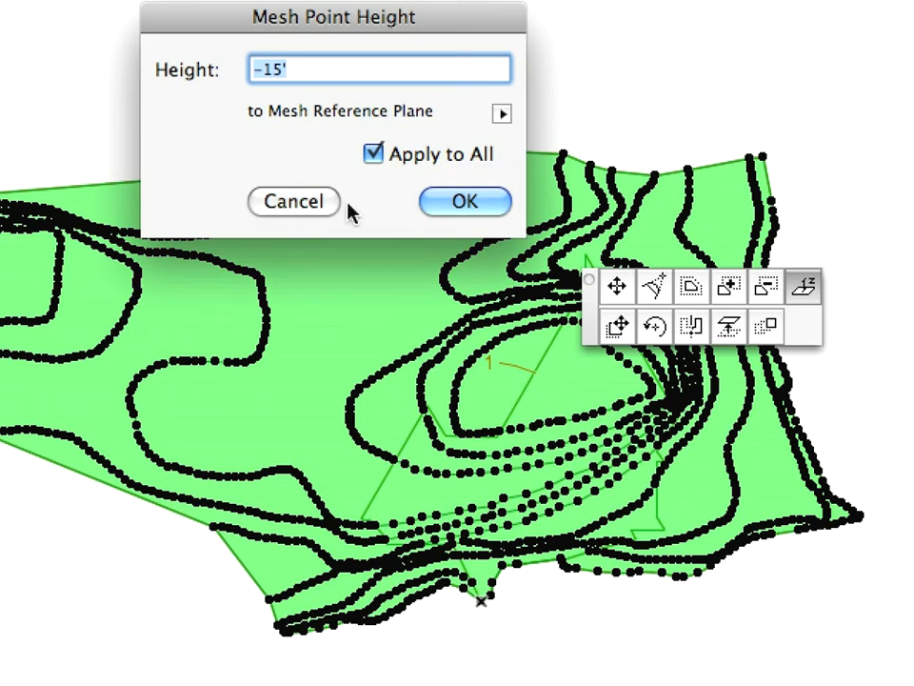
Confirm a -15' mesh point height applied to all points.
left_click(465, 200)
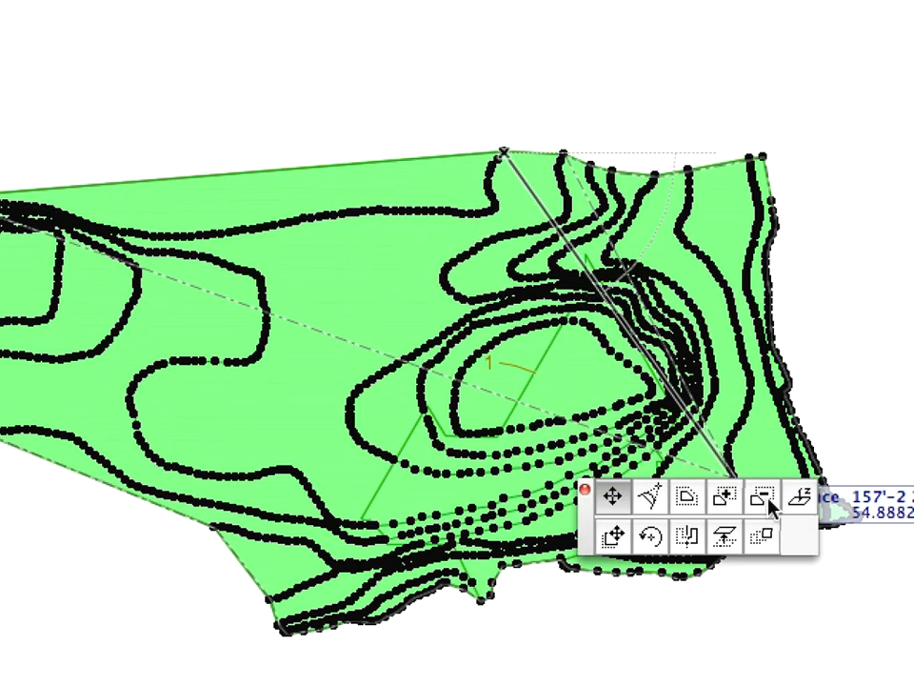
mouse_move(764, 497)
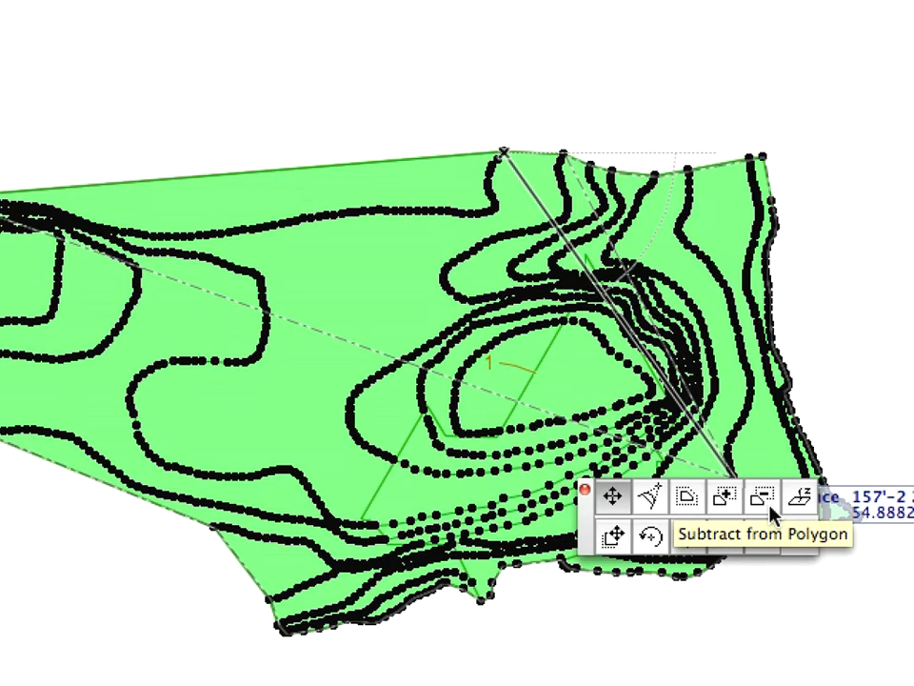
Choose Subtract from Polygon to cut the house outline from the mesh.
left_click(766, 497)
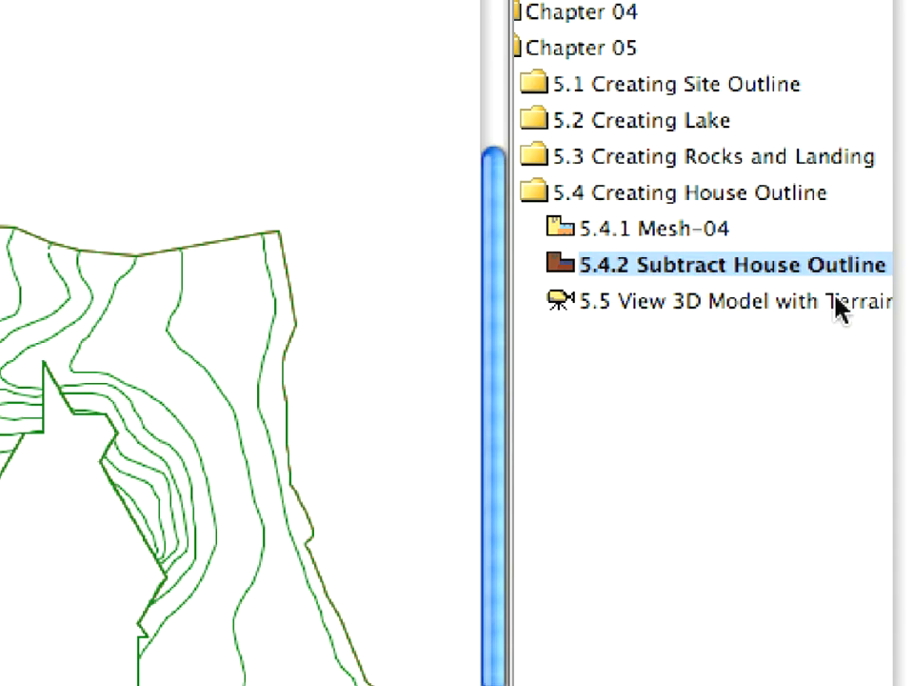
Switch to the 5.5 View 3D Model with Terrain view.
left_click(733, 301)
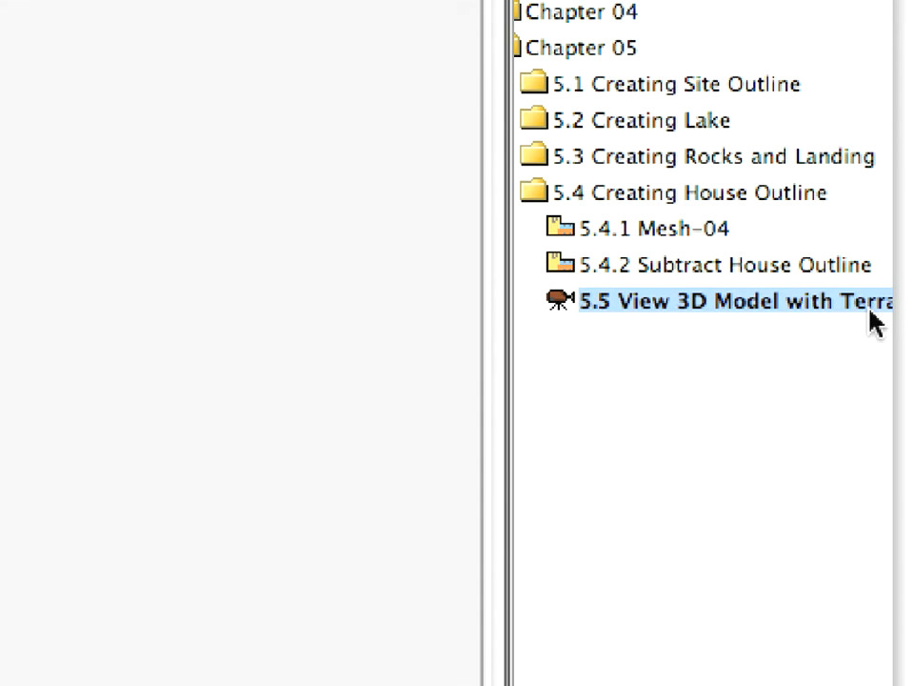